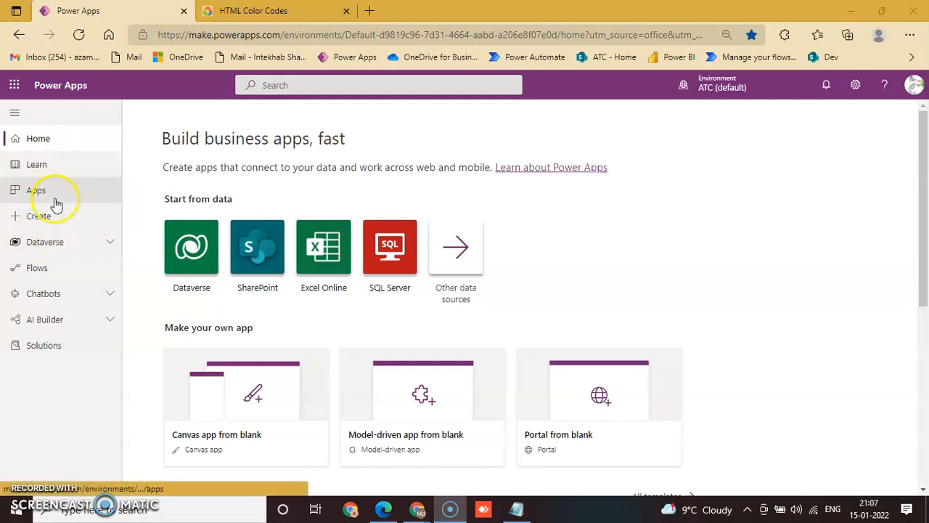
# Open First_Portal for editing in Portal Studio from the Apps list.
pyautogui.click(36, 190)
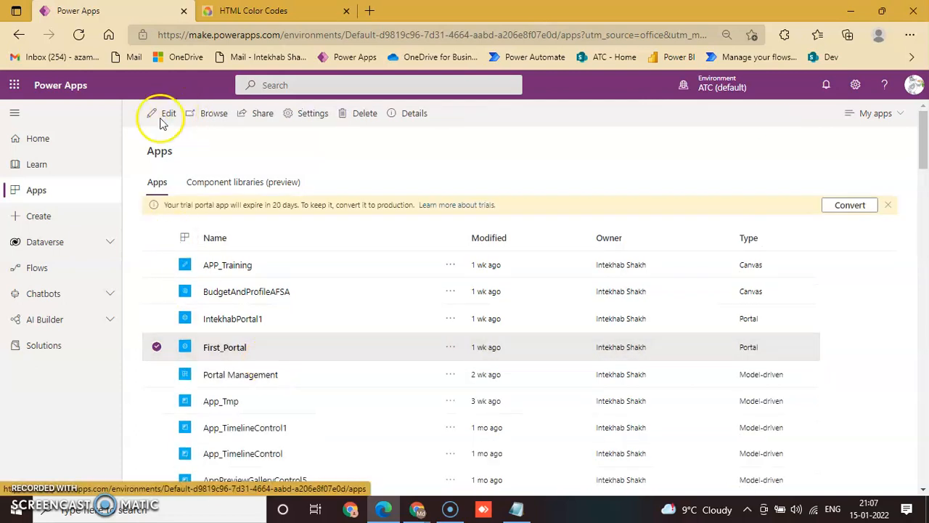
pyautogui.click(168, 112)
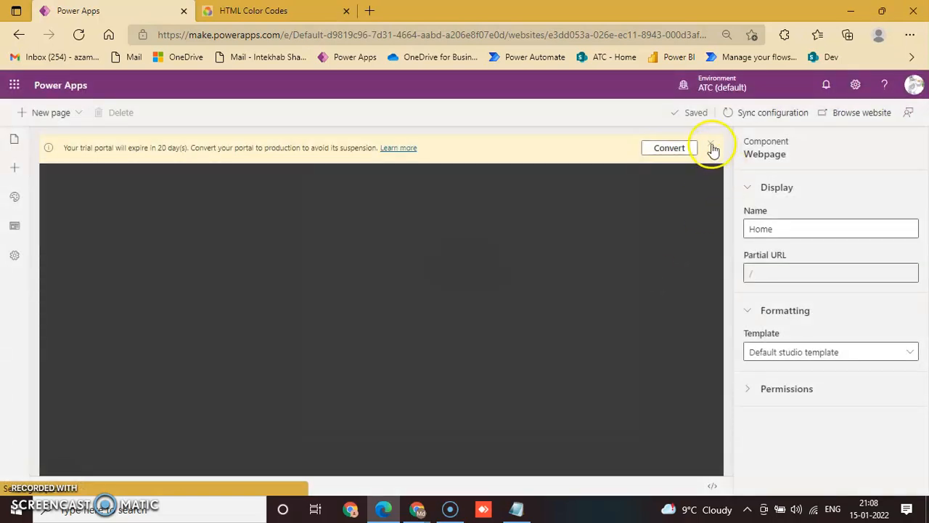
# Dismiss the trial notice, open My First Page, and select its purple #ac58fa top section.
pyautogui.click(712, 147)
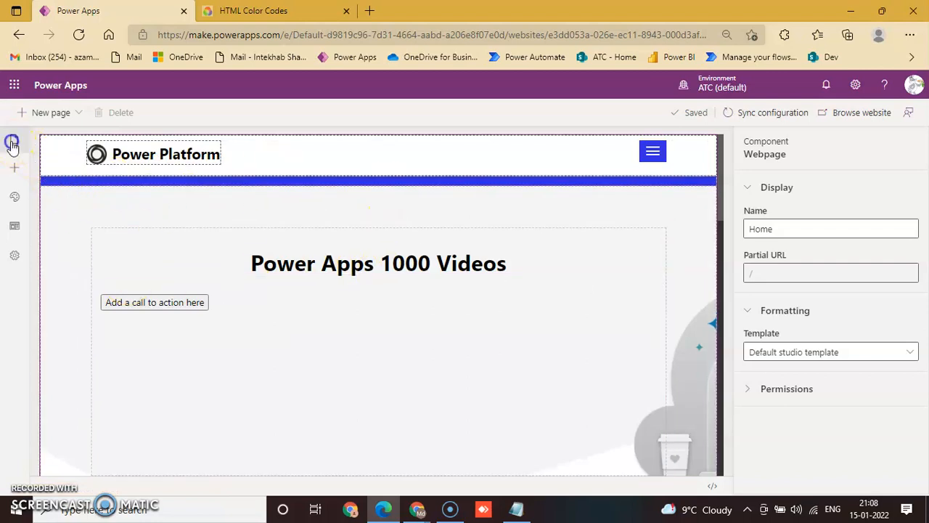
pyautogui.click(13, 143)
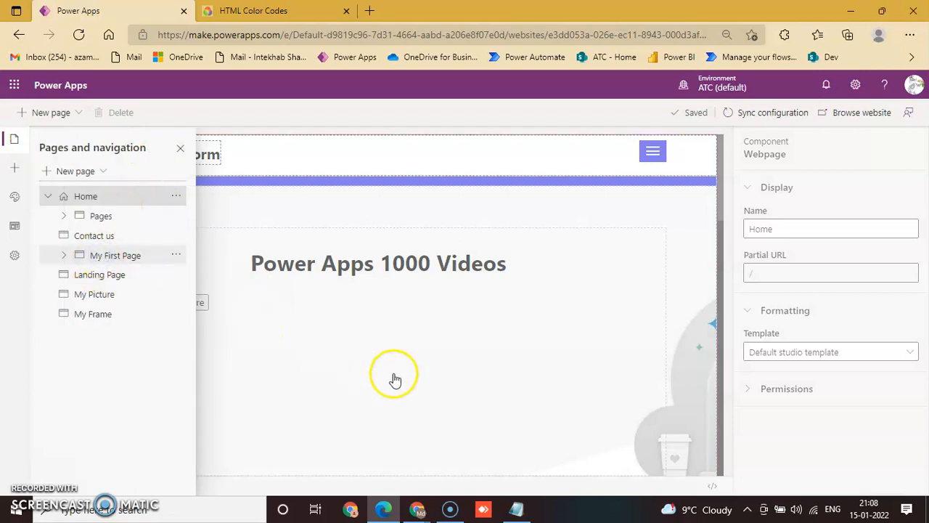
pyautogui.click(116, 255)
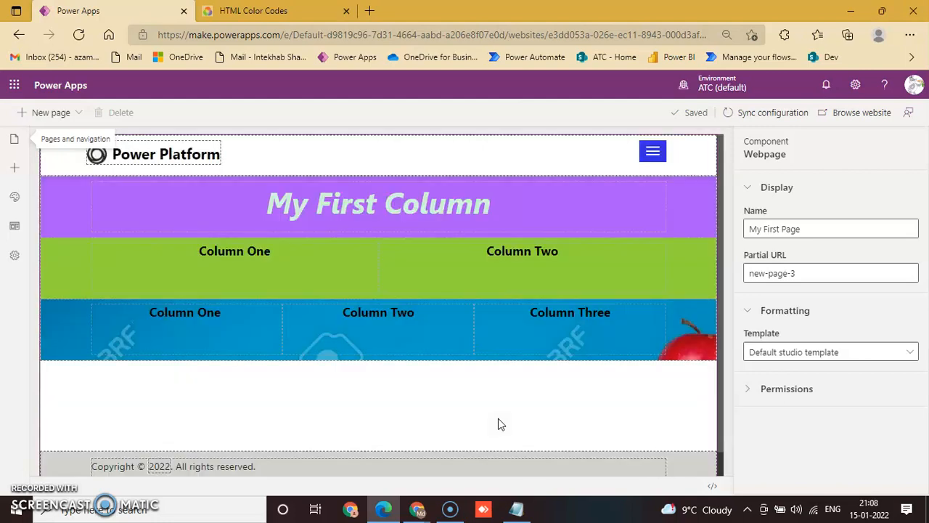
pyautogui.moveTo(69, 222)
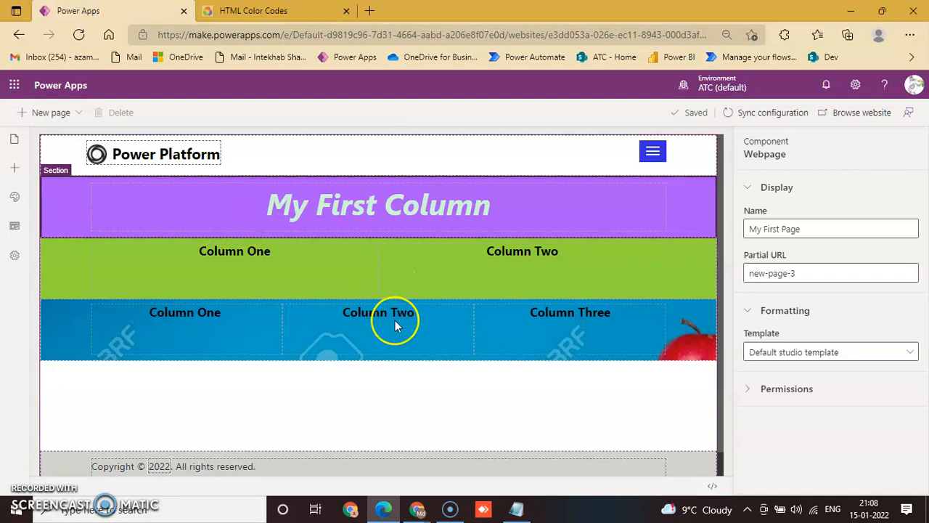
pyautogui.click(185, 326)
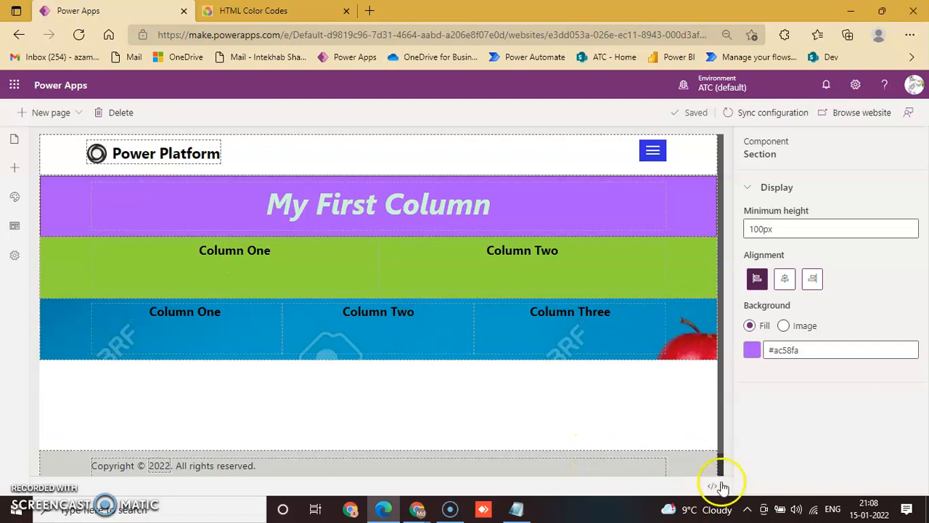
pyautogui.moveTo(711, 485)
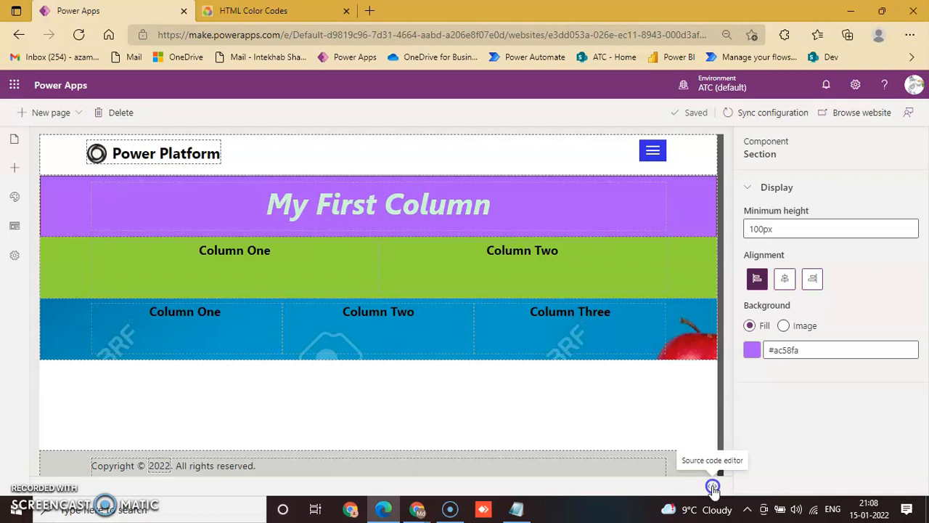
# View the section's markup with its #AC58FA background, then switch to the HTML Color Codes chart.
pyautogui.click(712, 487)
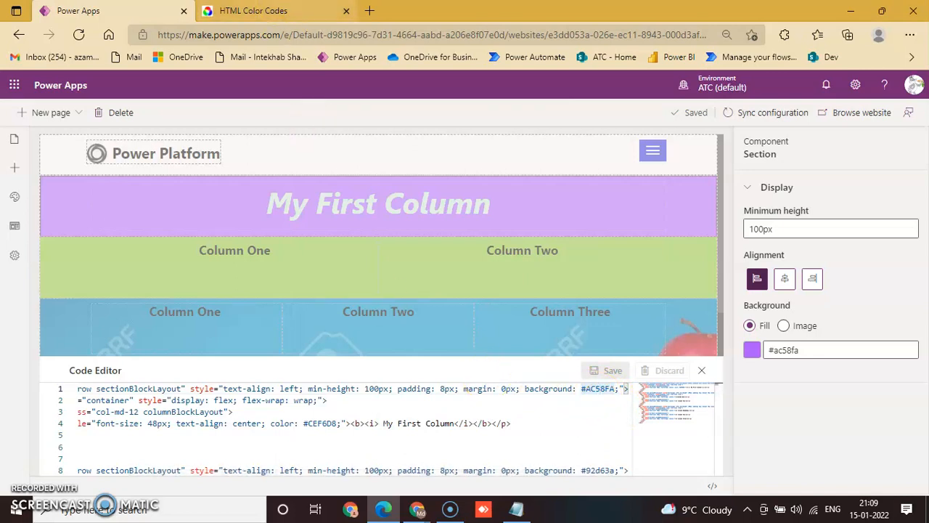
pyautogui.click(253, 10)
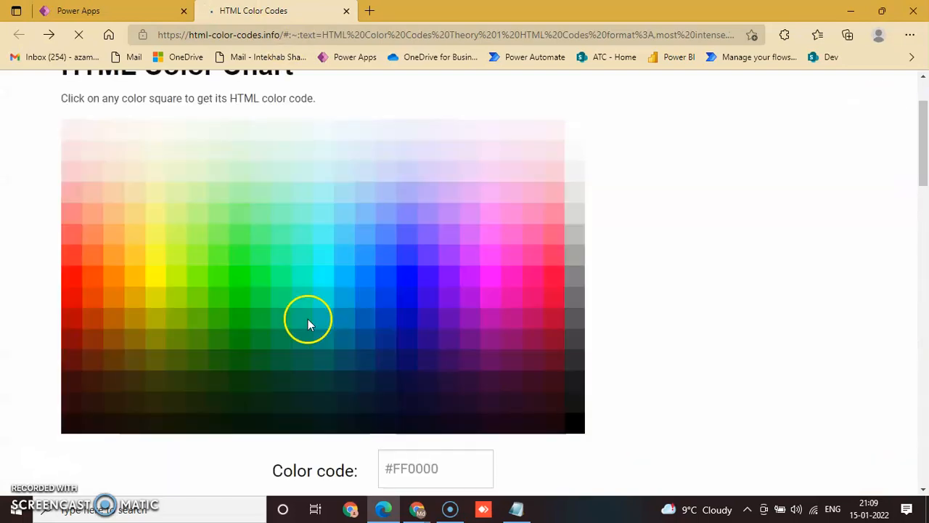
pyautogui.moveTo(352, 314)
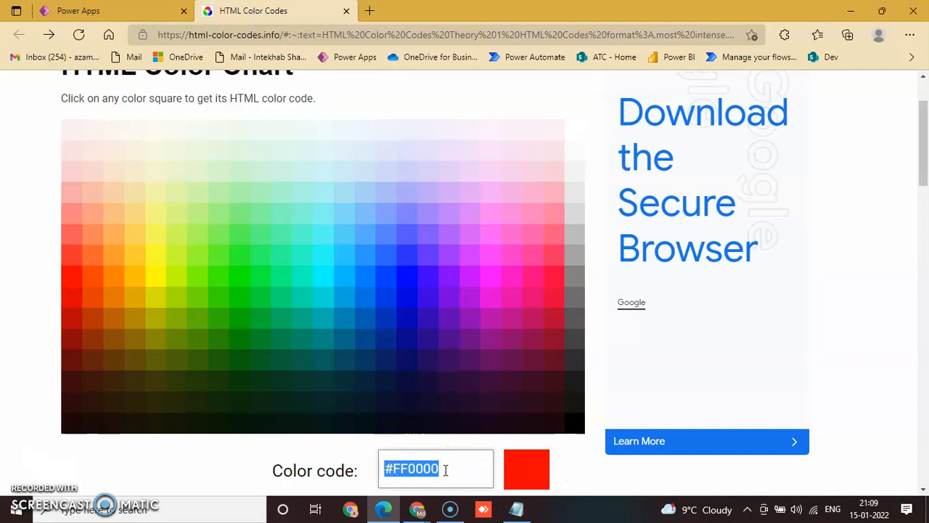
# Return to the Power Apps portal studio tab.
pyautogui.click(109, 10)
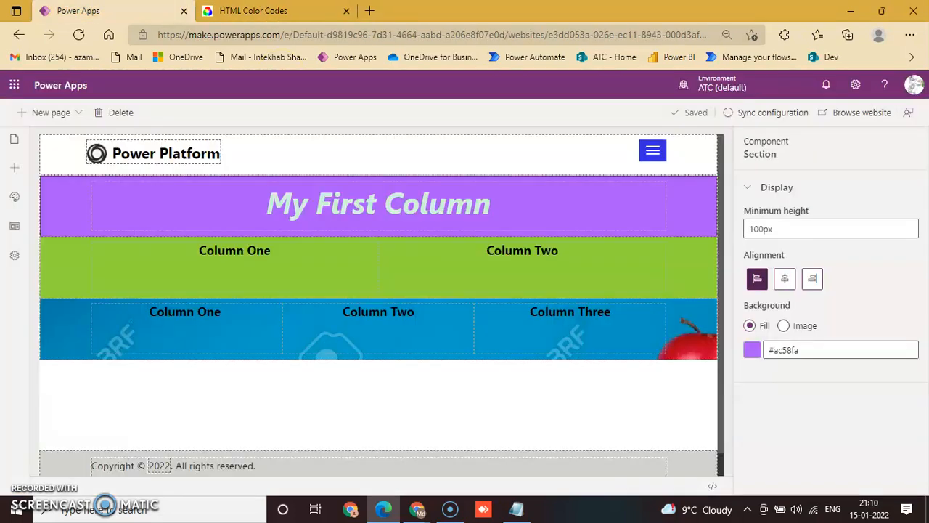
pyautogui.moveTo(713, 485)
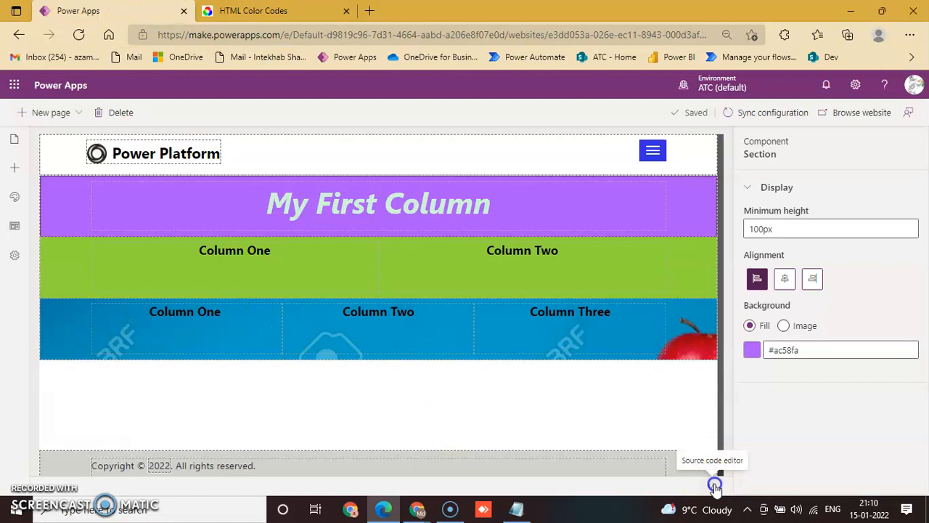
# Replace the #AC58FA background with FF0000 in the source code and save.
pyautogui.click(715, 484)
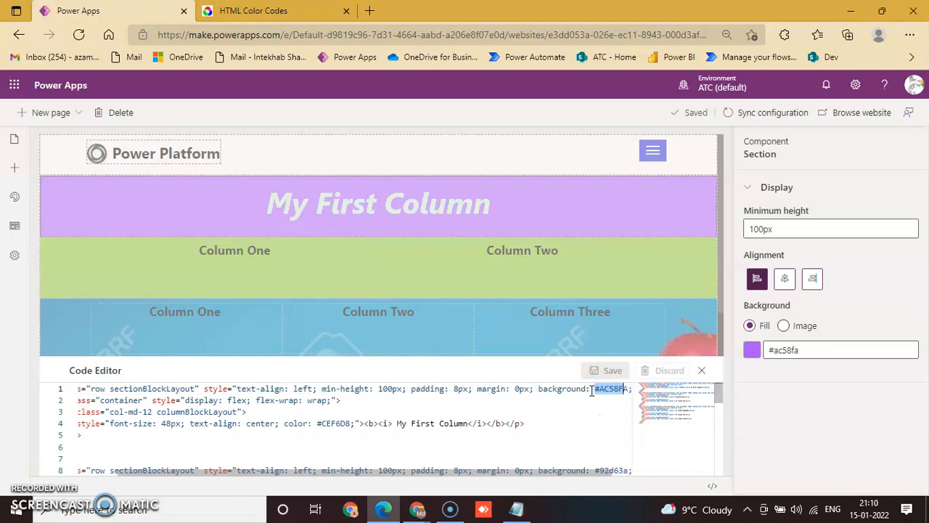
pyautogui.write('FF0000')
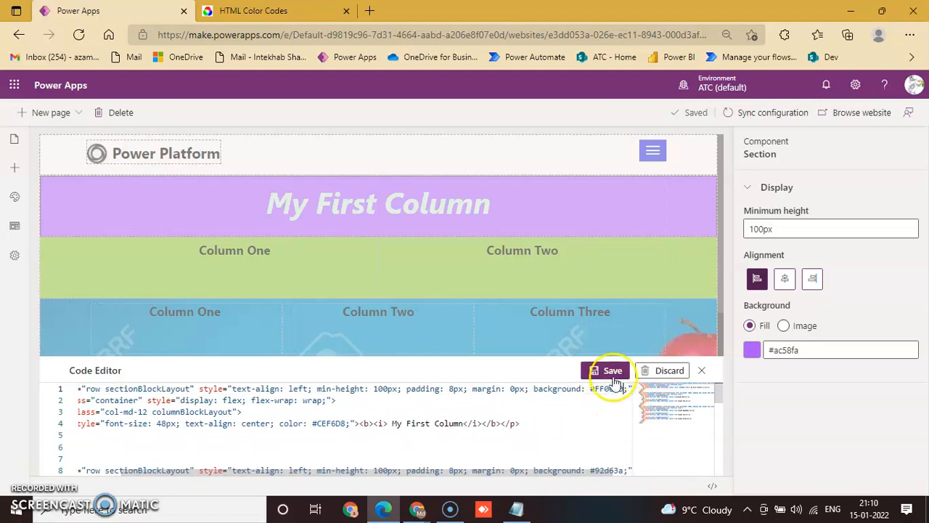
pyautogui.click(612, 371)
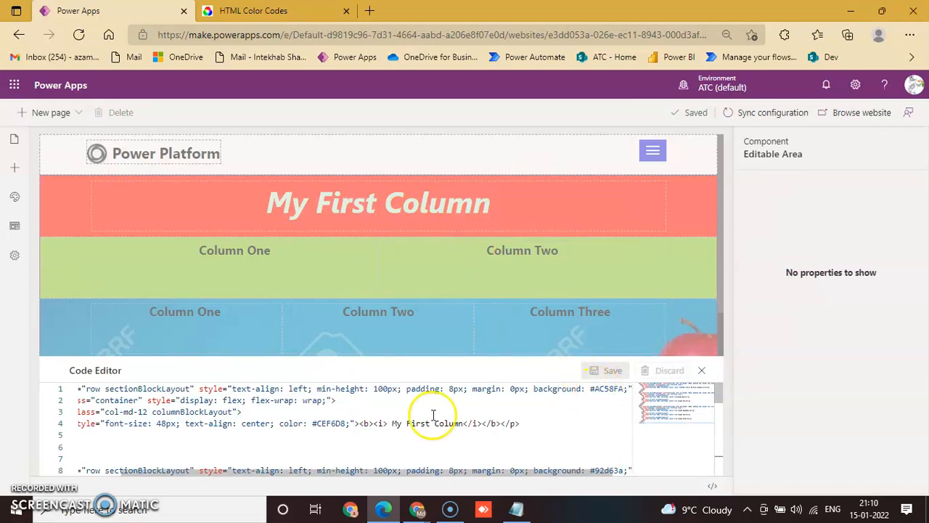
# Change the heading text to 'Our Test Column', drop the <i> italic tags, and save.
pyautogui.scroll(-3)
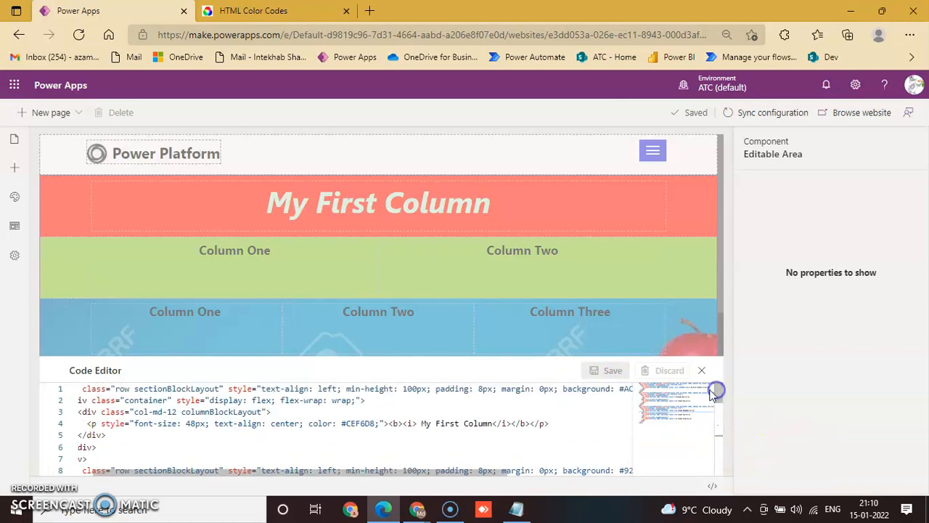
pyautogui.moveTo(613, 497)
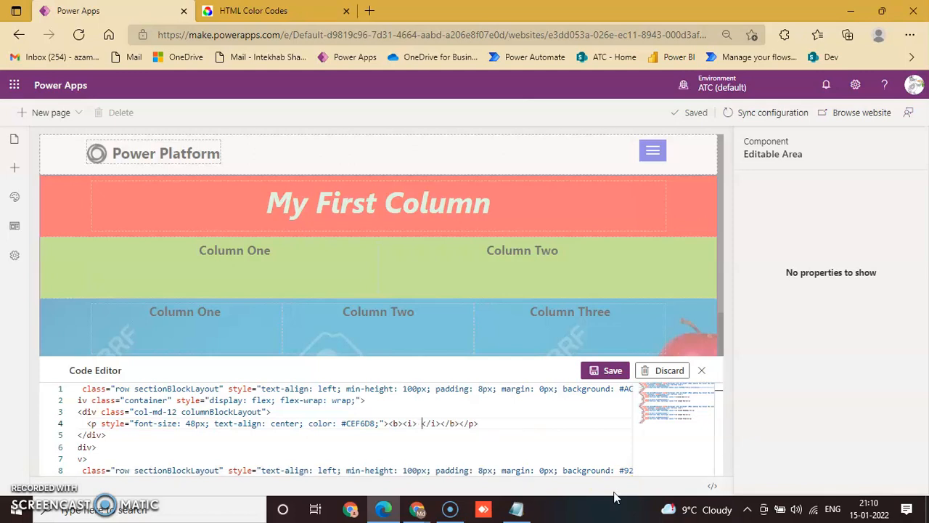
pyautogui.write('My')
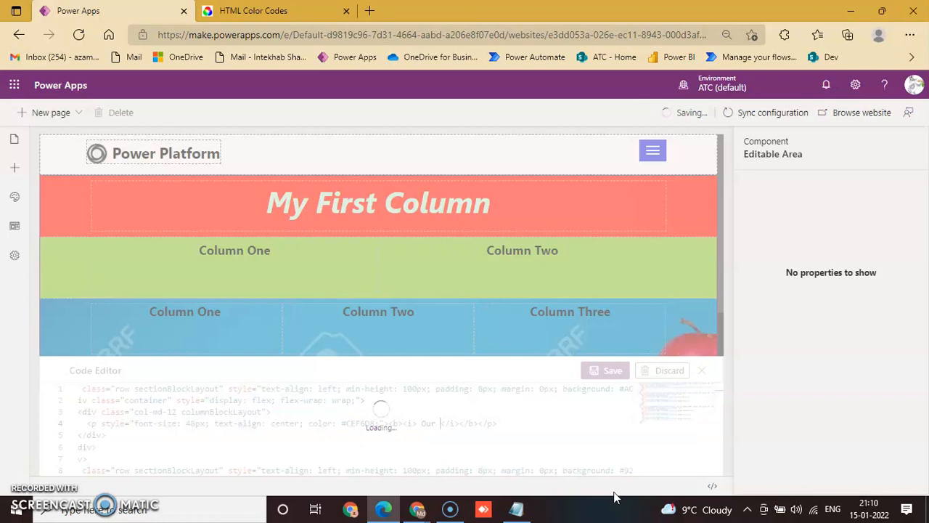
pyautogui.click(613, 370)
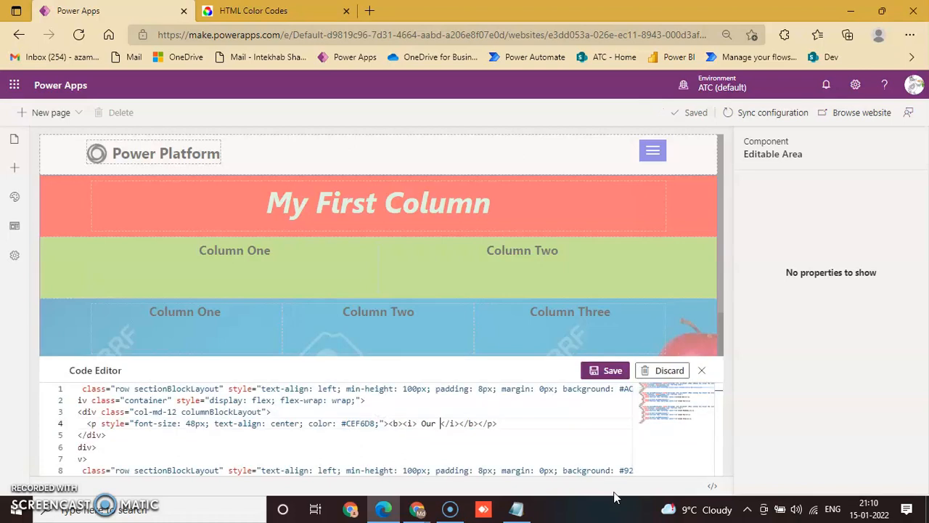
pyautogui.write('Test')
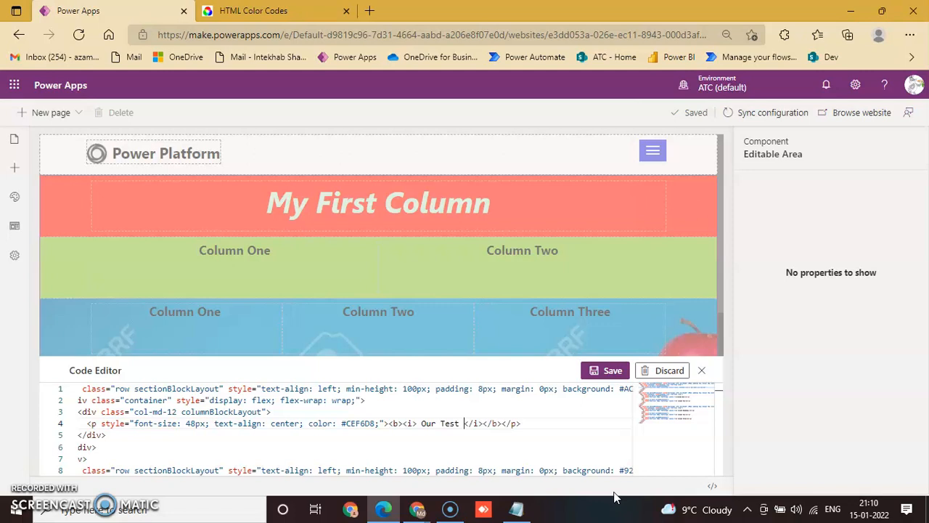
pyautogui.write('Column')
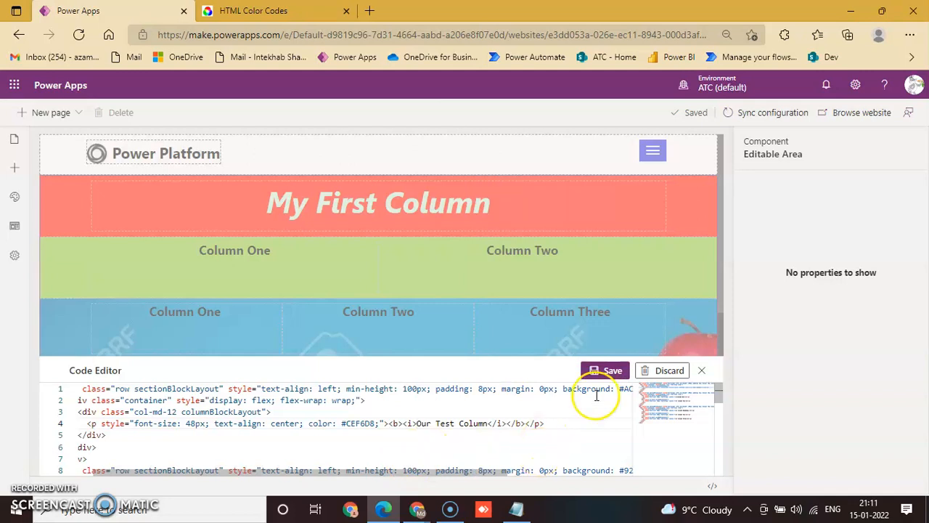
pyautogui.click(612, 370)
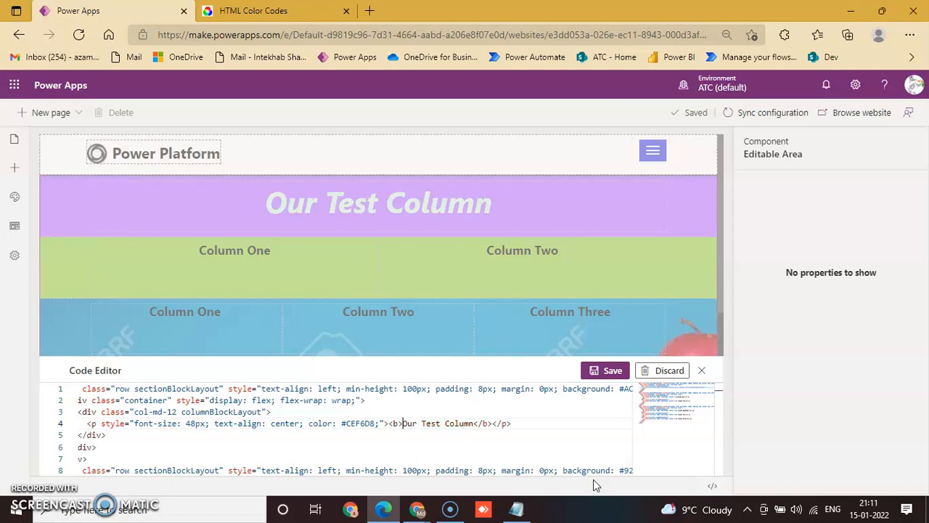
pyautogui.click(612, 370)
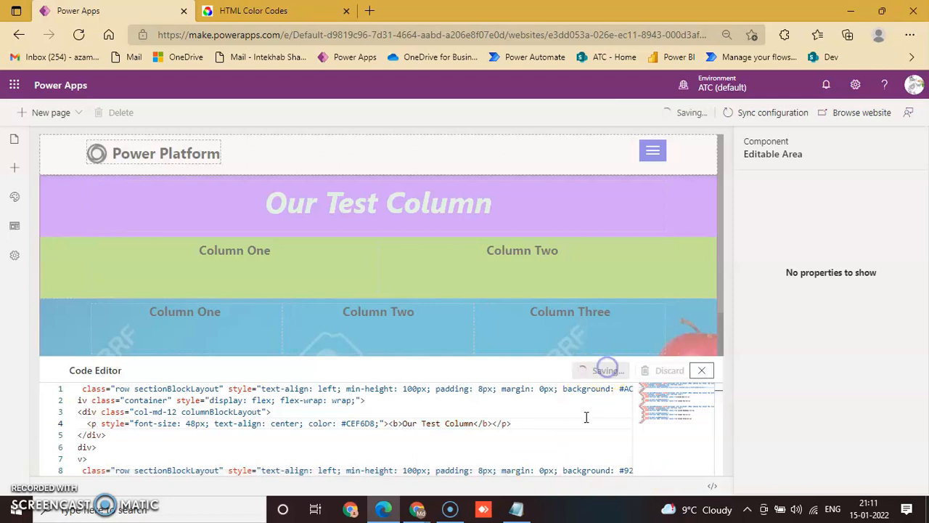
pyautogui.moveTo(701, 370)
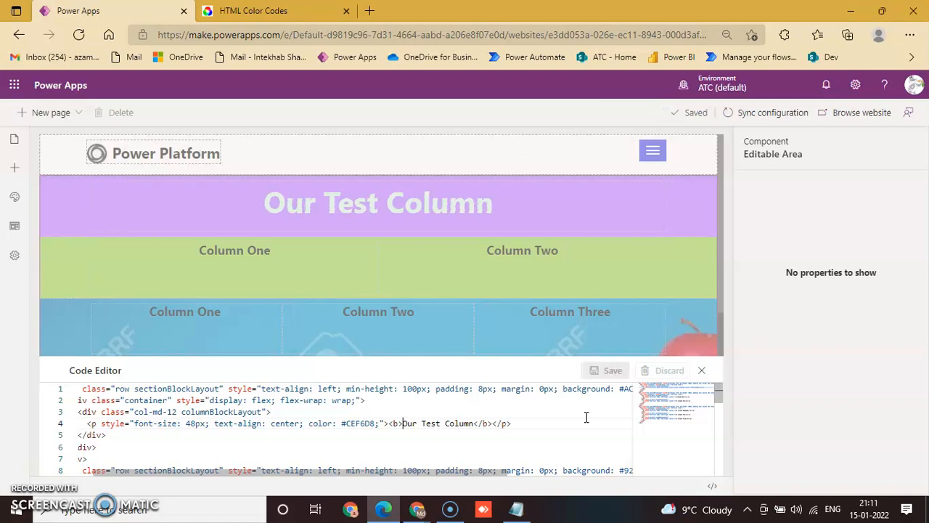
pyautogui.moveTo(345, 228)
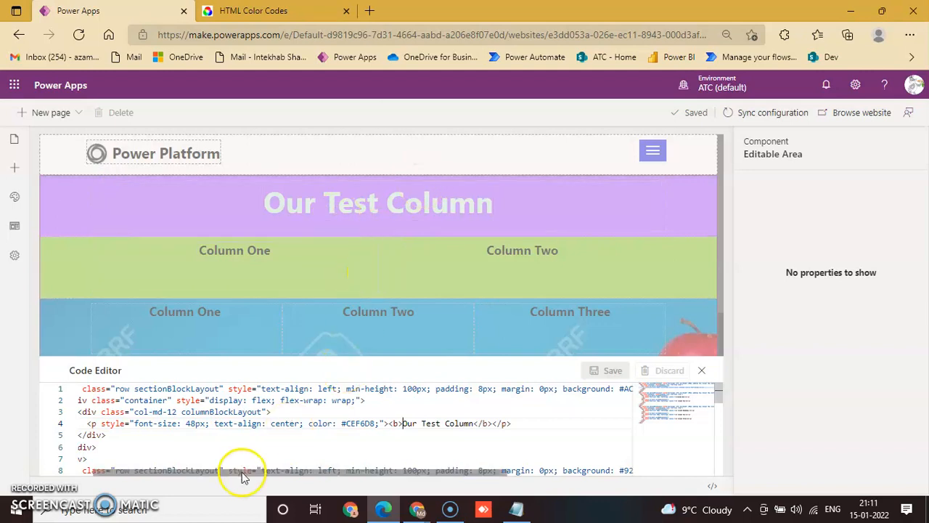
pyautogui.moveTo(361, 428)
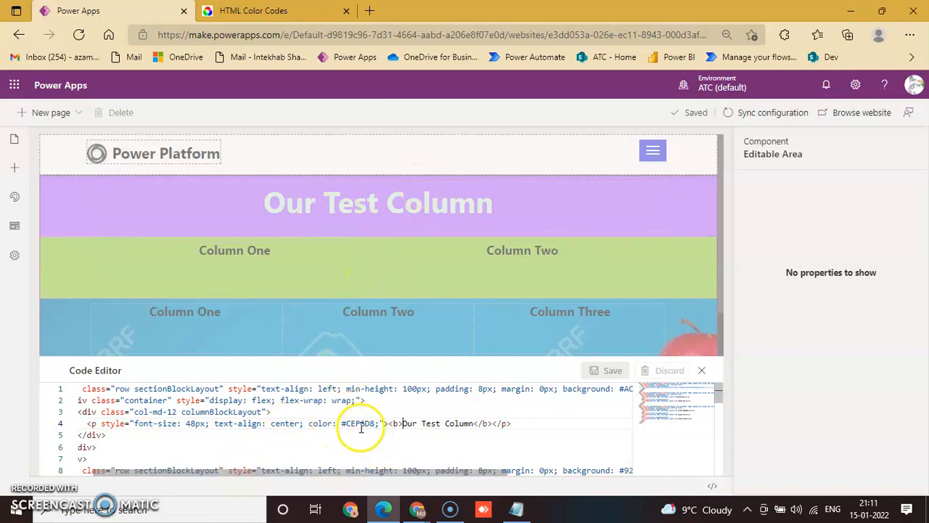
pyautogui.click(272, 10)
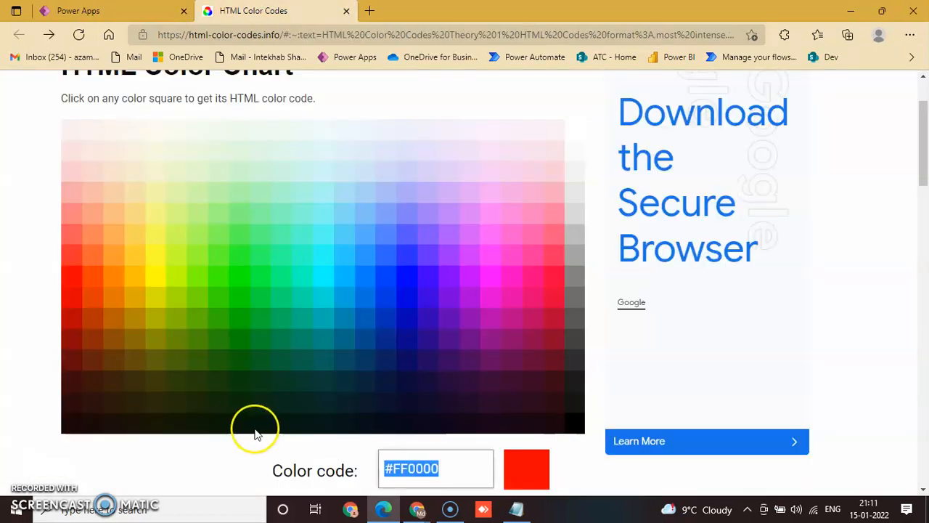
pyautogui.moveTo(128, 305)
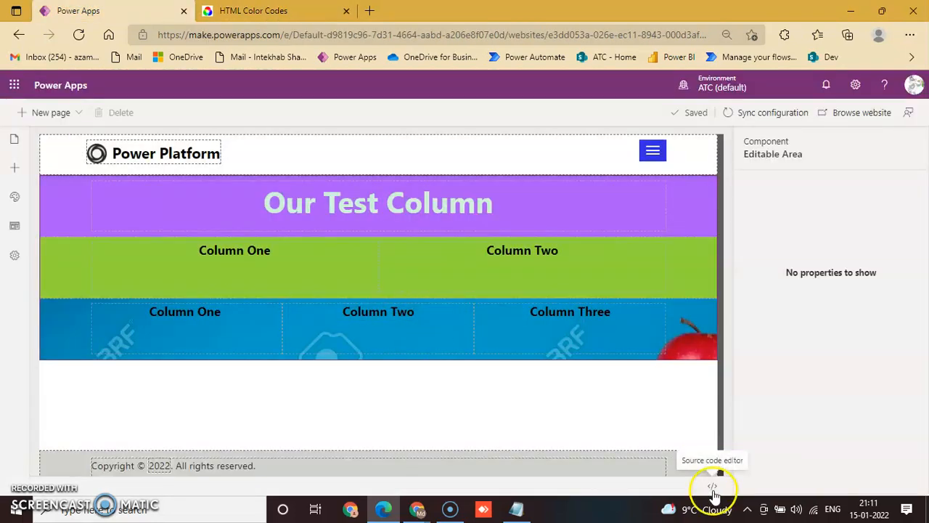
# Set the heading colour to #FFFF00 in the source code and save.
pyautogui.click(712, 486)
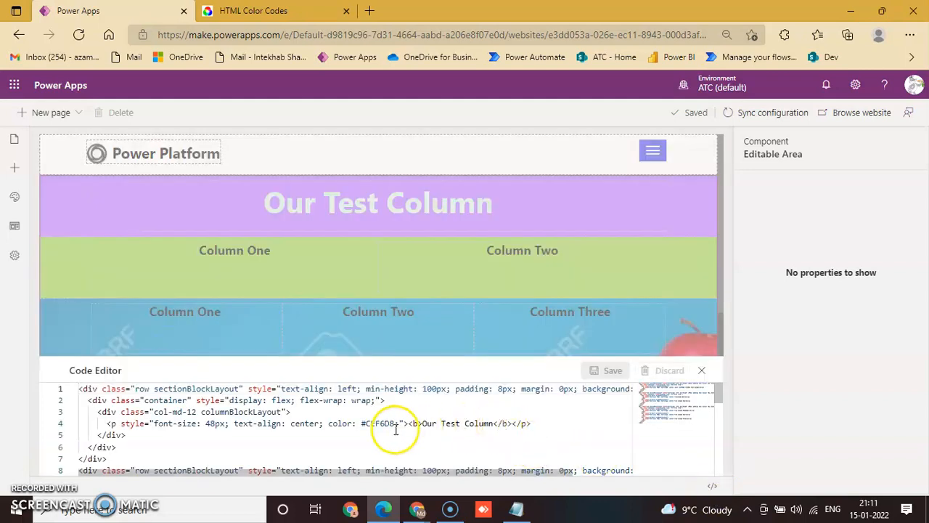
pyautogui.doubleClick(378, 423)
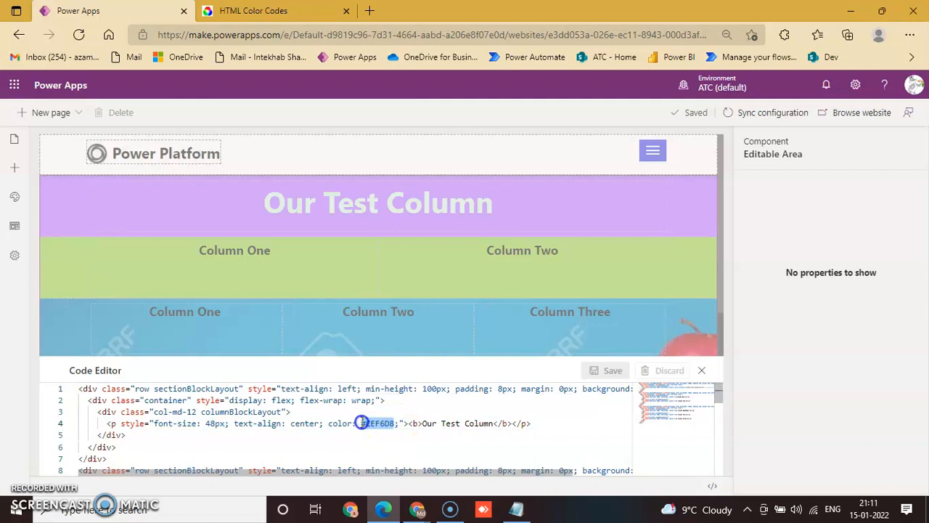
pyautogui.write('#FFFF00')
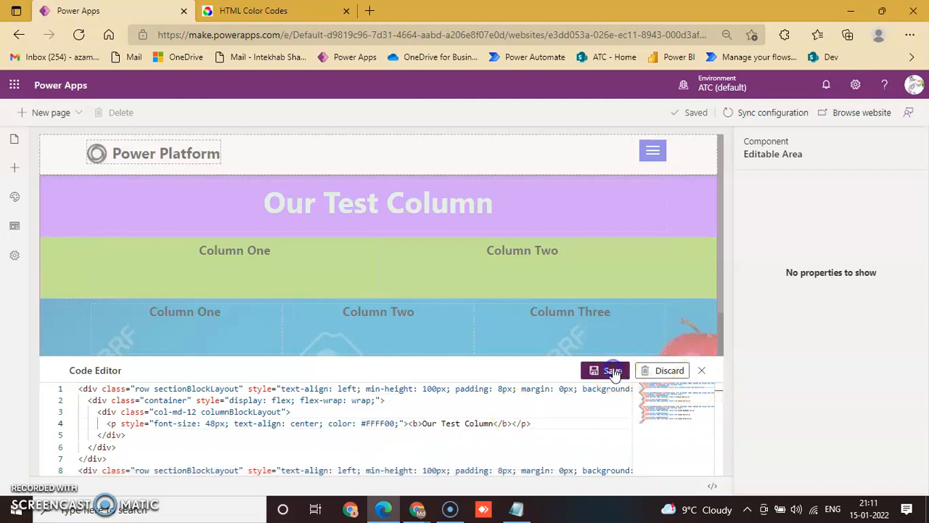
pyautogui.click(606, 370)
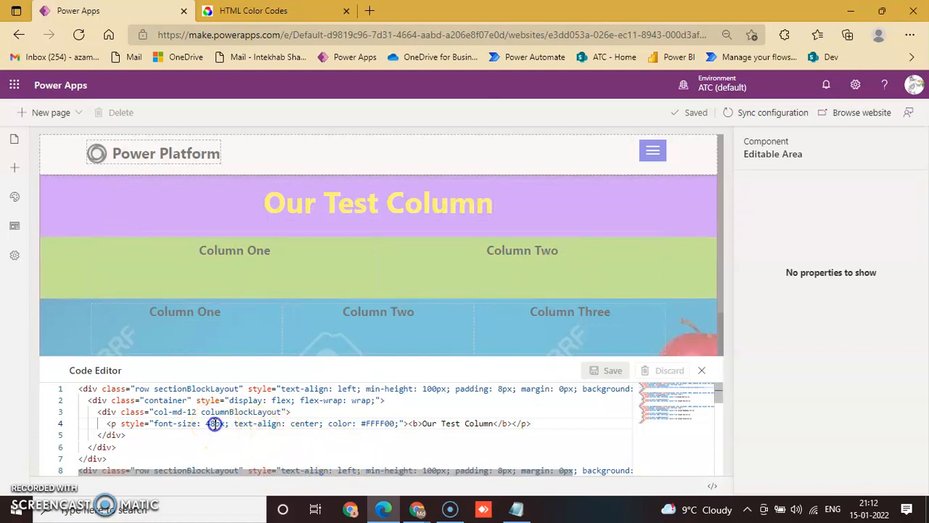
# Change the heading font-size to 50px, save, and close the code editor.
pyautogui.scroll(-3)
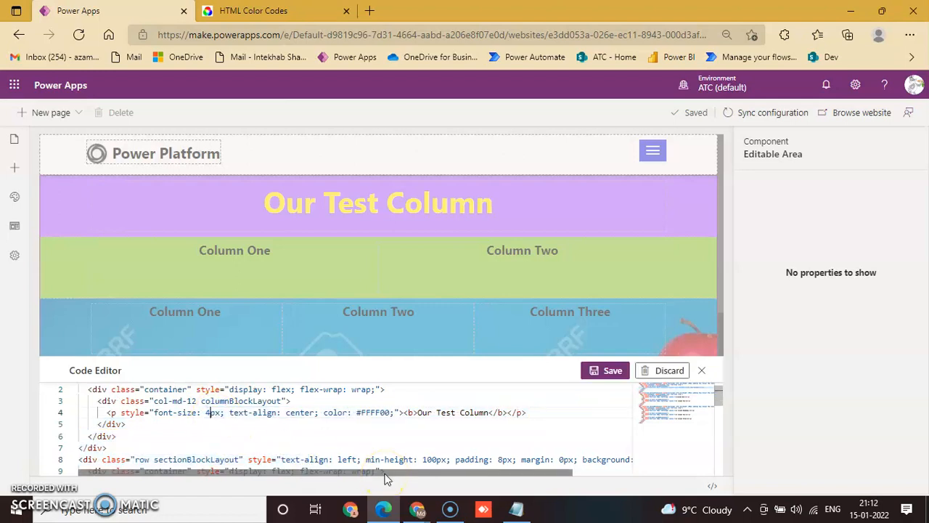
pyautogui.write('50')
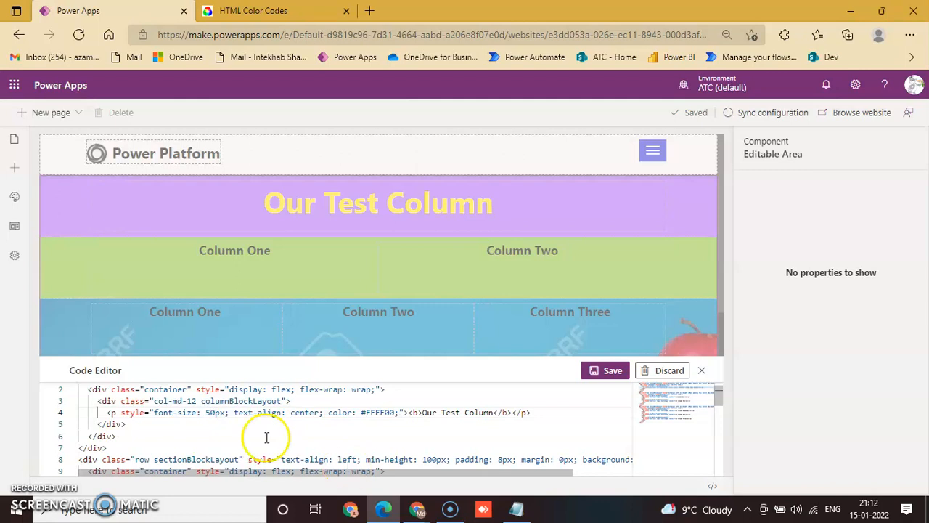
pyautogui.click(605, 371)
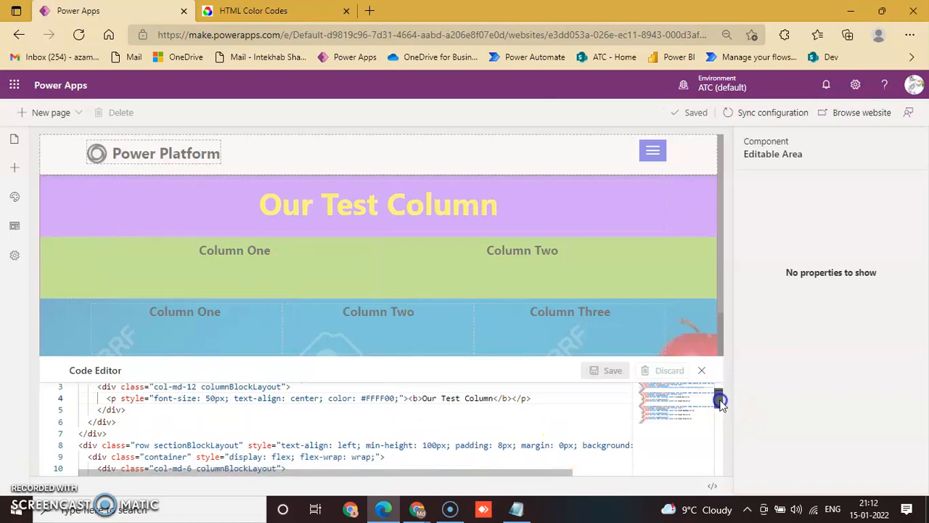
pyautogui.scroll(-3)
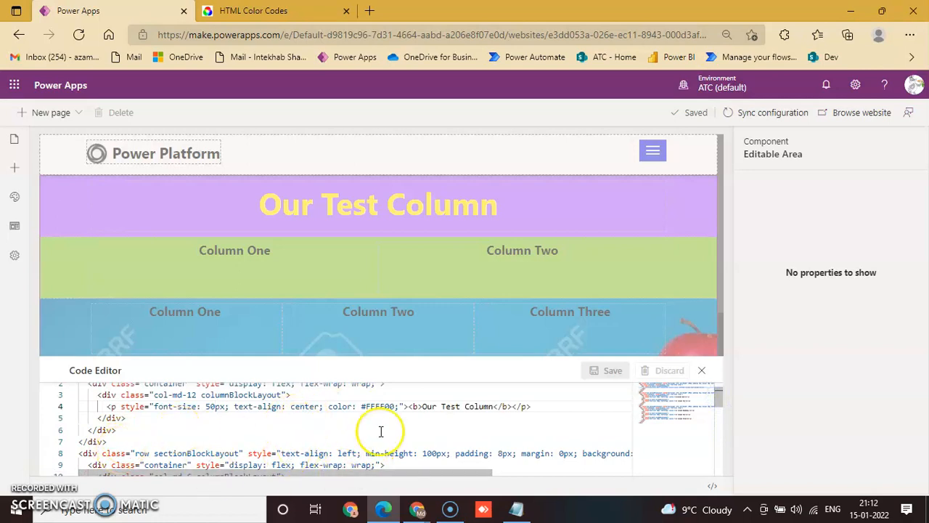
pyautogui.click(701, 370)
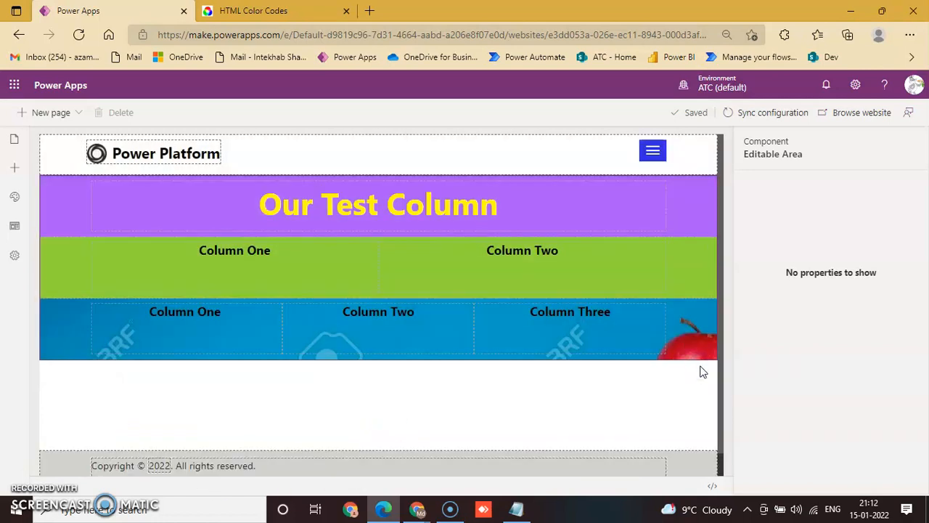
pyautogui.moveTo(817, 134)
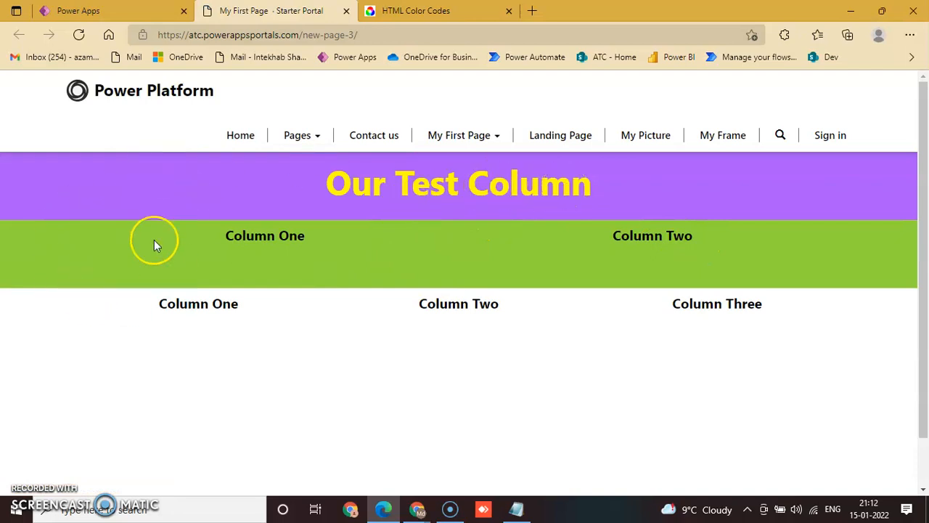
pyautogui.moveTo(150, 383)
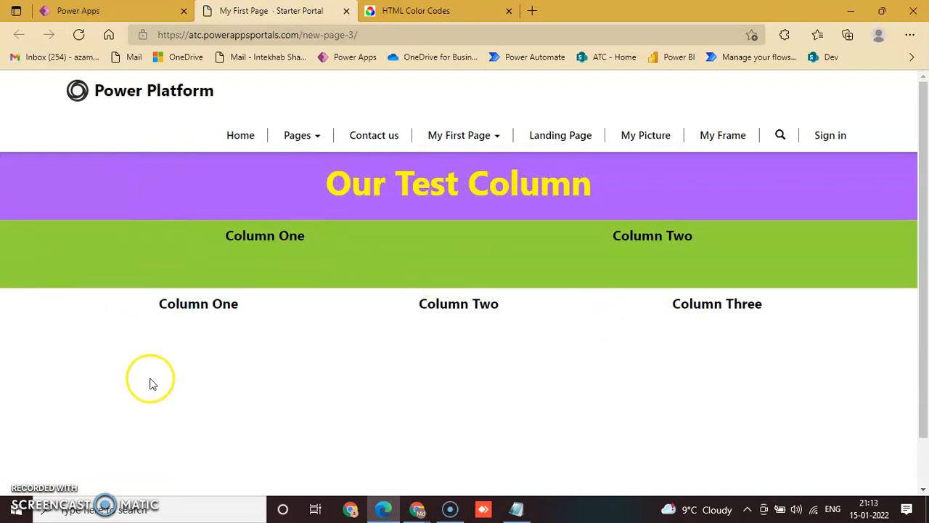